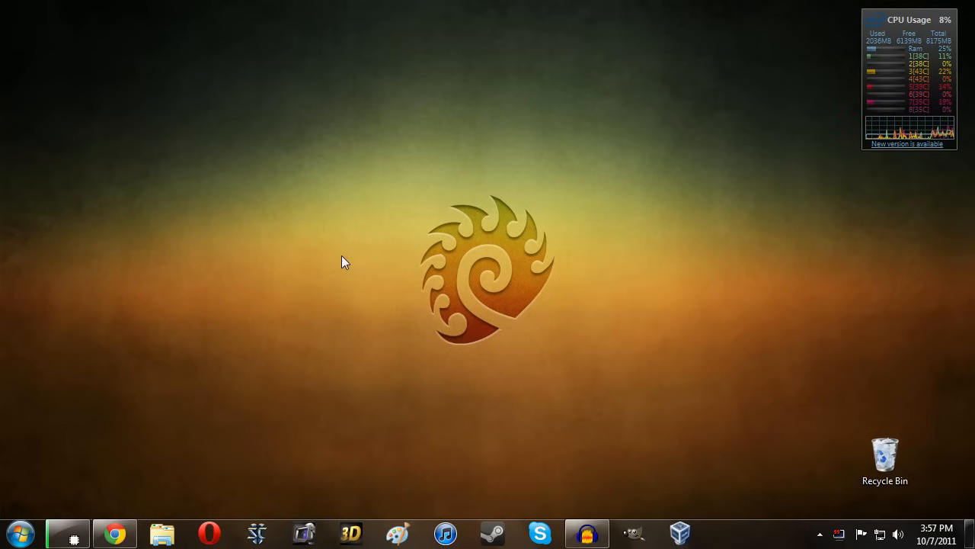
Search 'disk' in the Start Menu and launch 'Create and format hard disk partitions'.
{"action": "type", "text": "disk manage"}
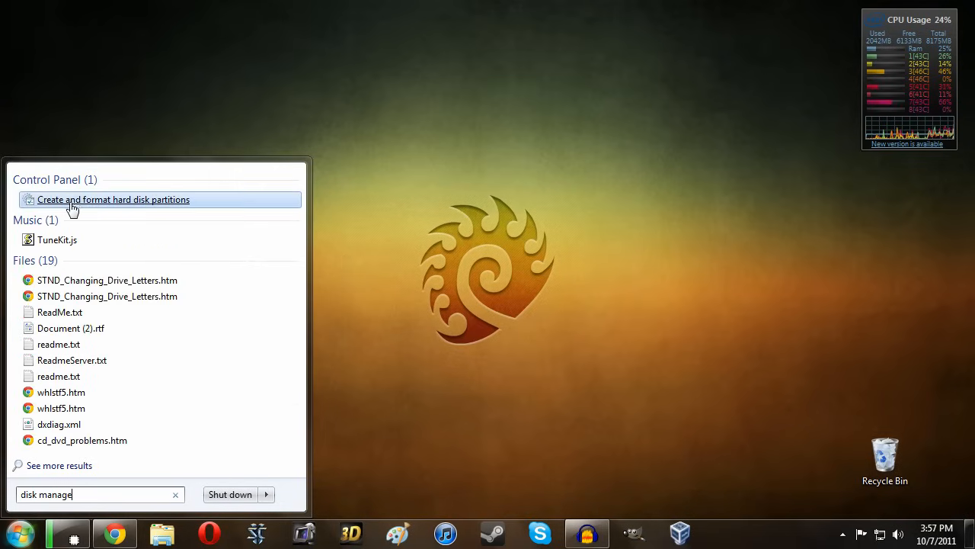
{"action": "left_click", "coordinate": [112, 199]}
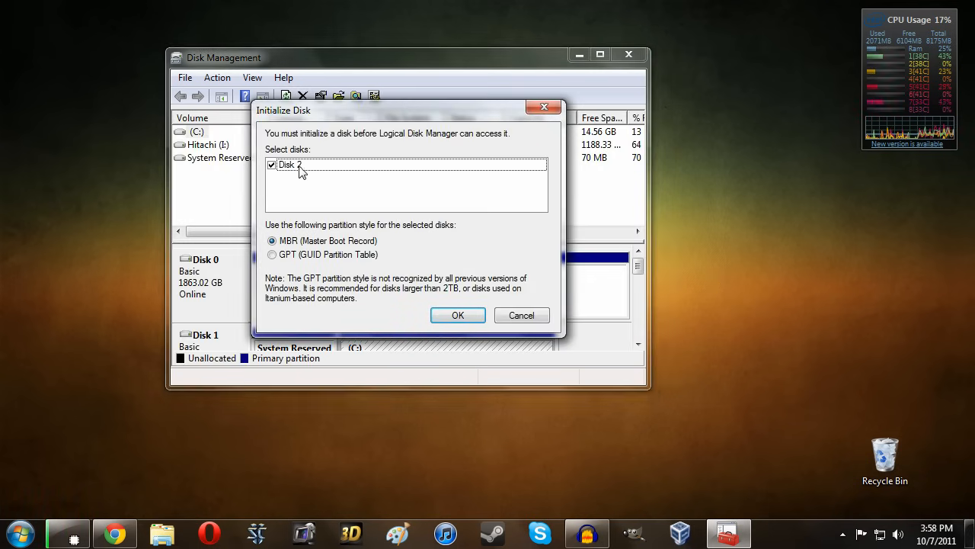
{"action": "mouse_move", "coordinate": [293, 255]}
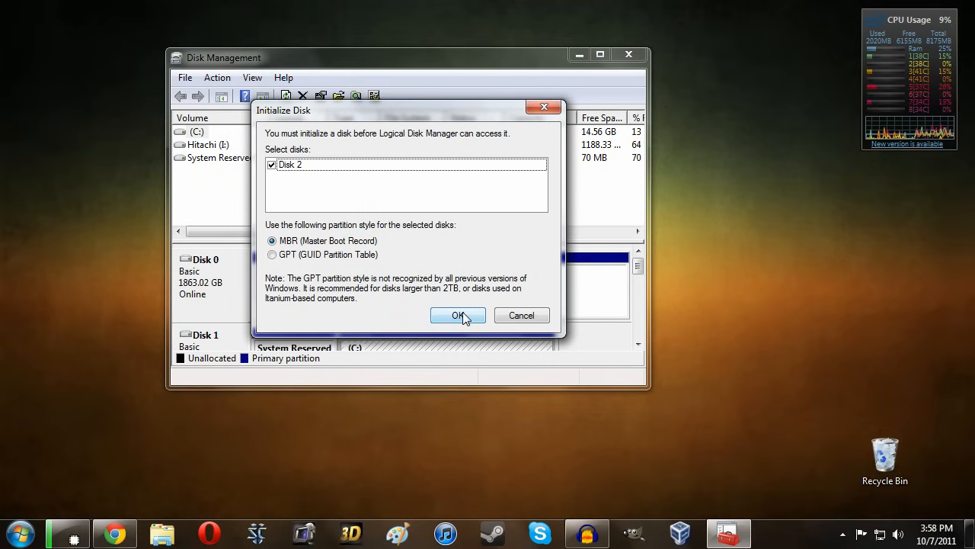
Confirm the Initialize Disk dialog with Disk 2 and MBR partition style.
{"action": "left_click", "coordinate": [458, 316]}
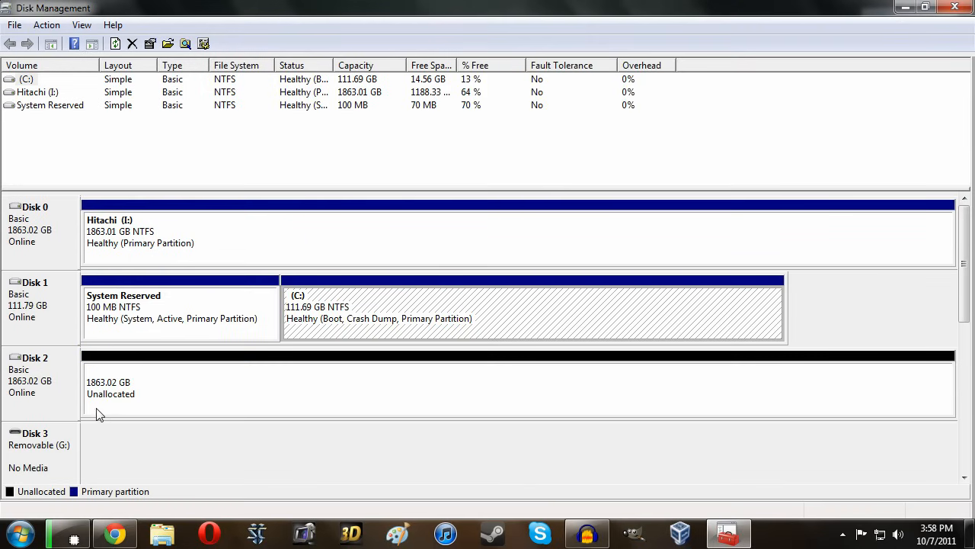
Create a New Simple Volume on Disk 2's unallocated space at maximum size with drive letter E.
{"action": "right_click", "coordinate": [110, 389]}
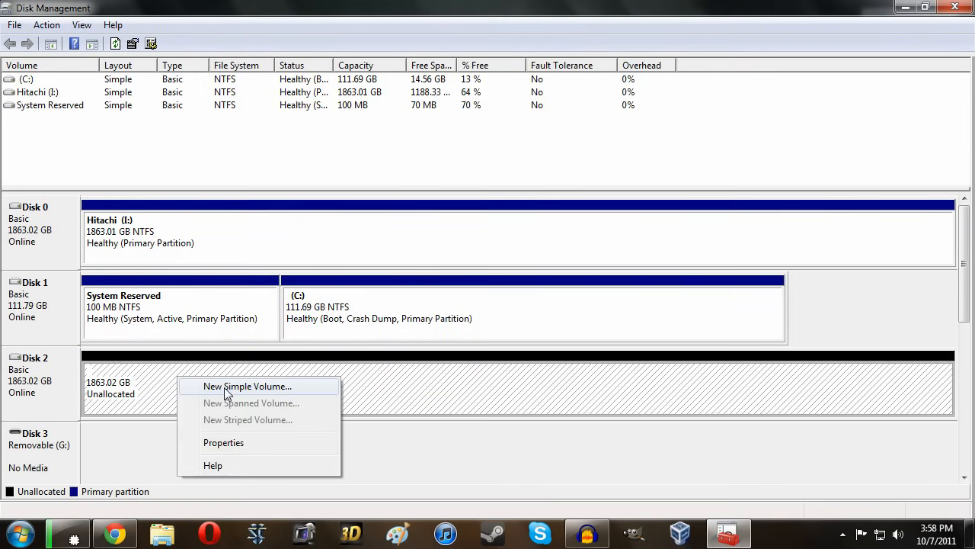
{"action": "left_click", "coordinate": [247, 386]}
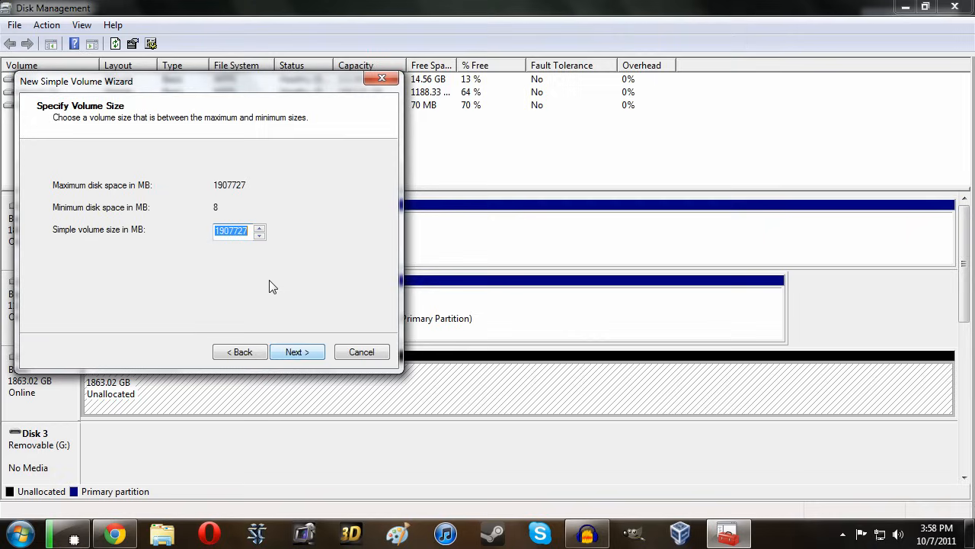
{"action": "left_click", "coordinate": [296, 352]}
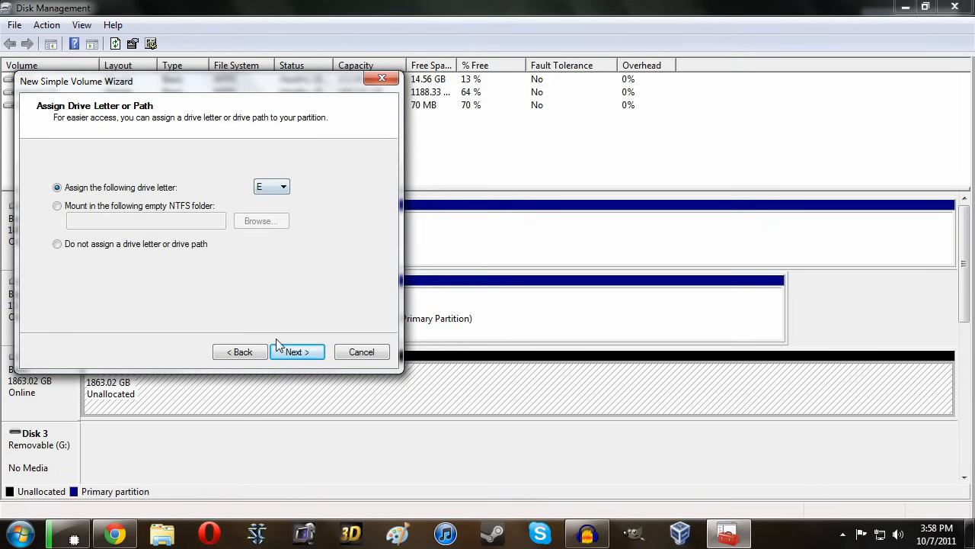
{"action": "left_click", "coordinate": [283, 186]}
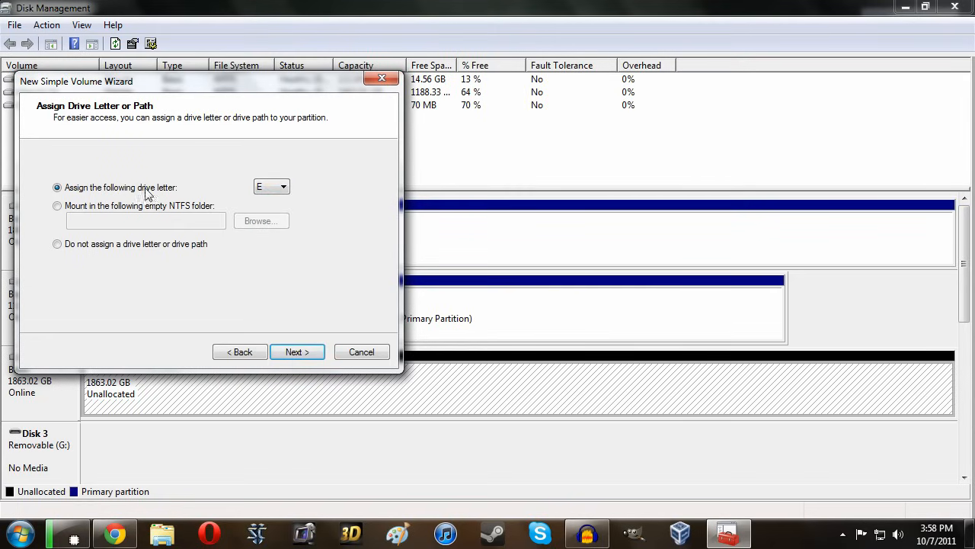
{"action": "left_click", "coordinate": [297, 351]}
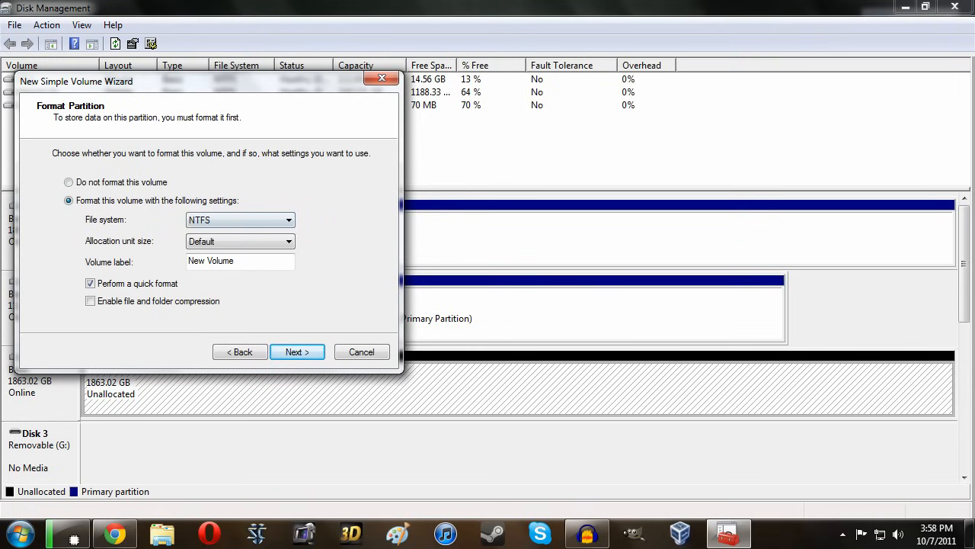
Label the volume 'Western Digital', keep NTFS quick format, and finish the wizard.
{"action": "double_click", "coordinate": [220, 261]}
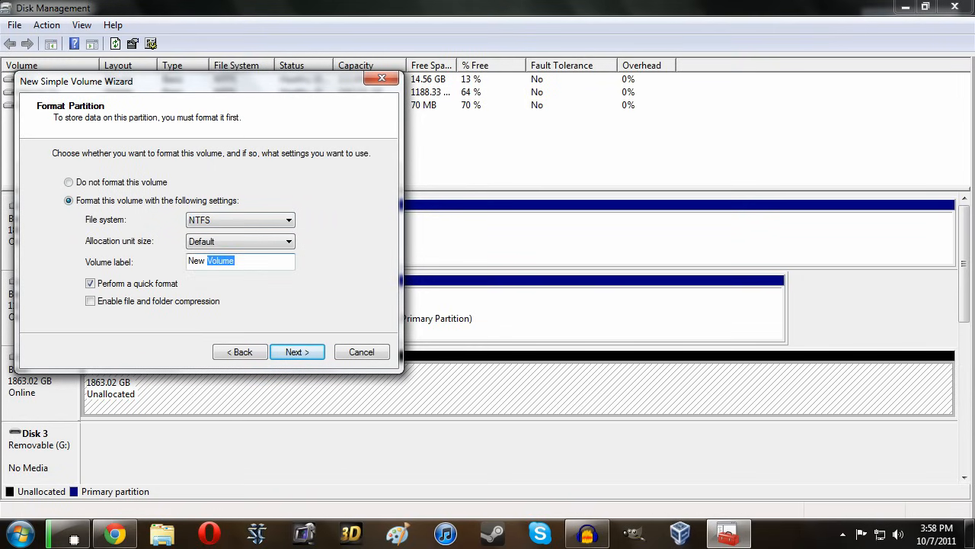
{"action": "type", "text": "Western Digit"}
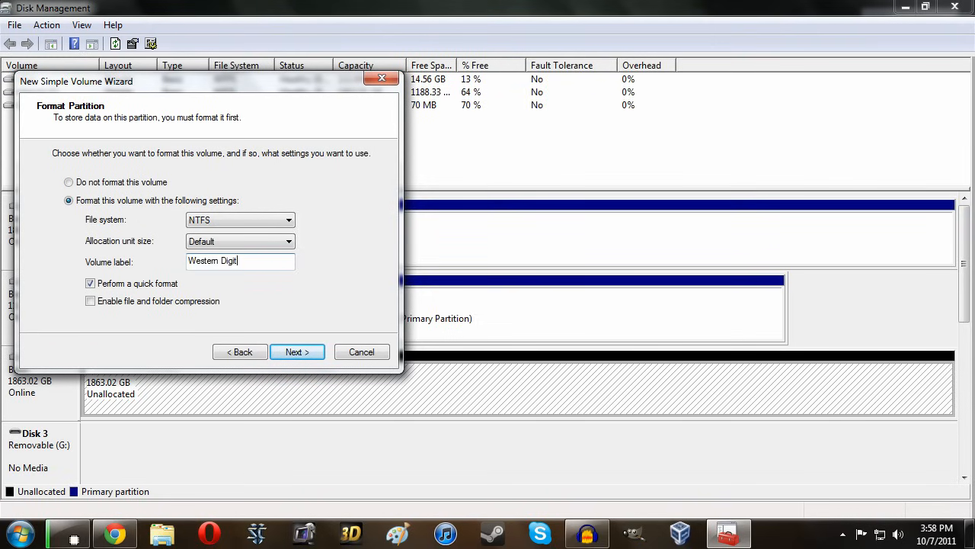
{"action": "left_click", "coordinate": [297, 351]}
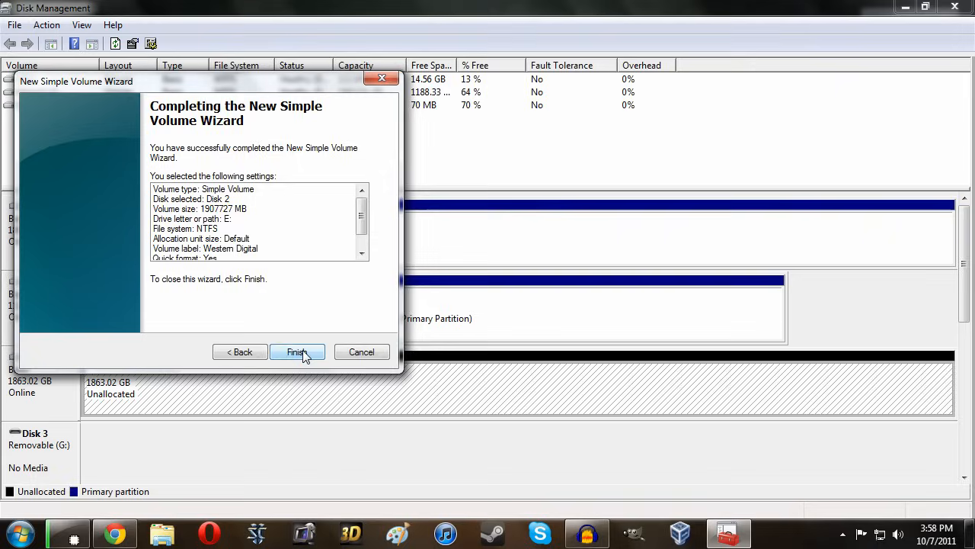
{"action": "left_click", "coordinate": [296, 352]}
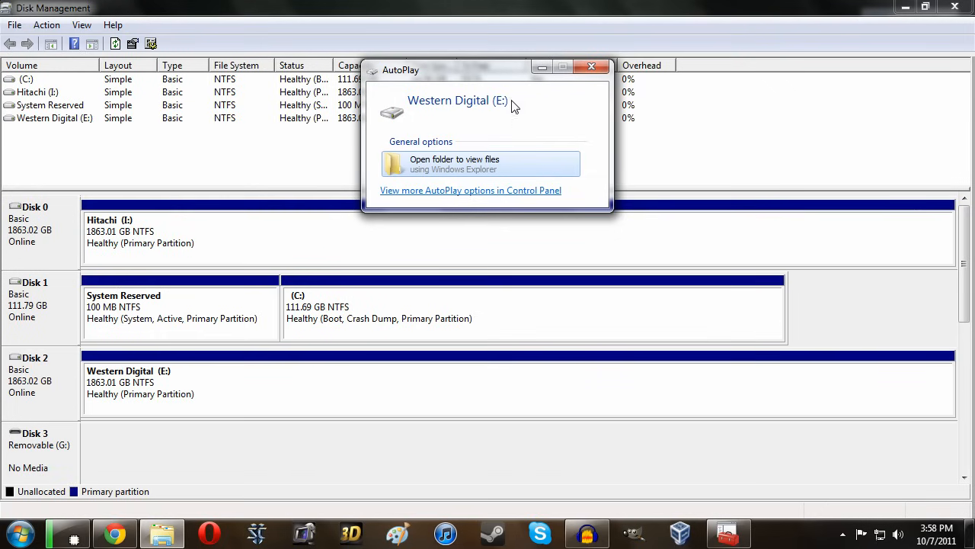
Choose 'Open folder to view files' in the AutoPlay popup.
{"action": "left_click", "coordinate": [591, 67]}
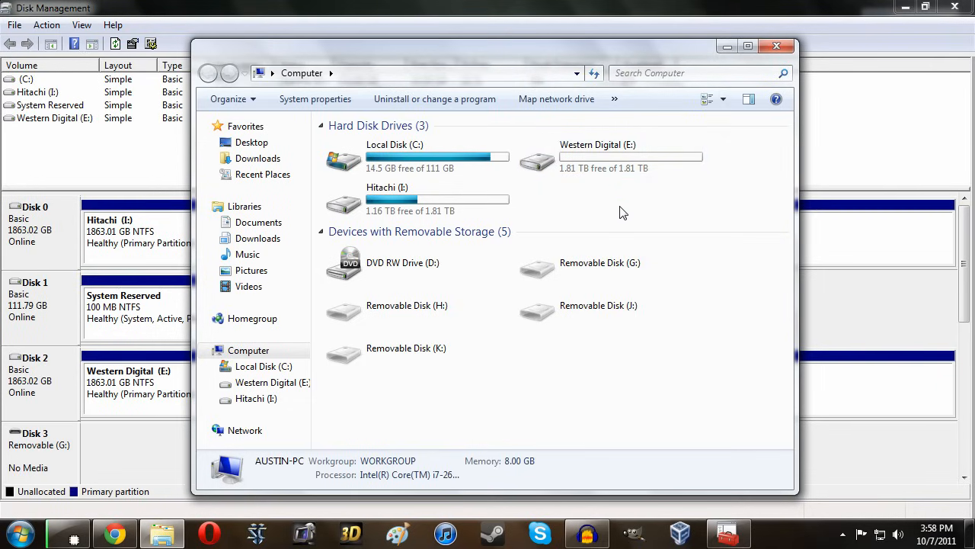
{"action": "mouse_move", "coordinate": [541, 222]}
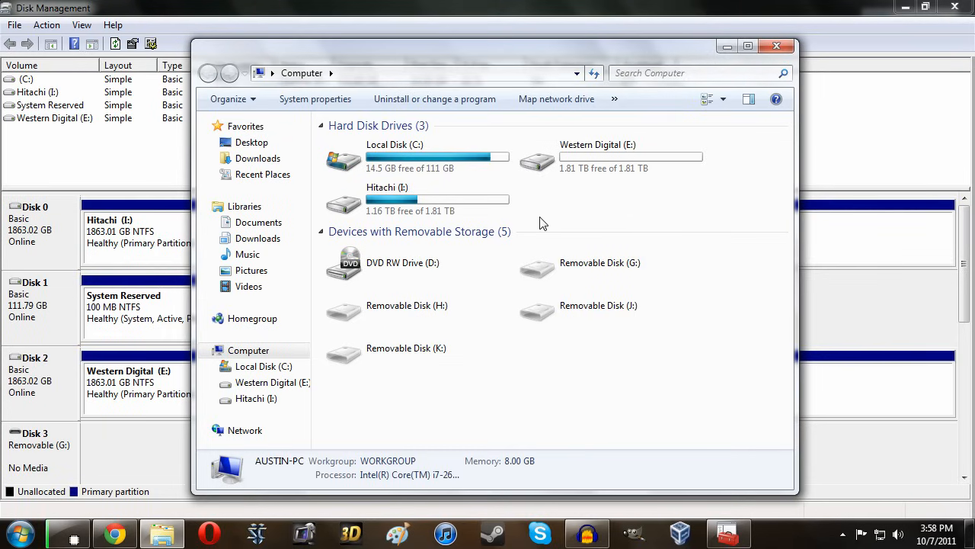
{"action": "mouse_move", "coordinate": [640, 200]}
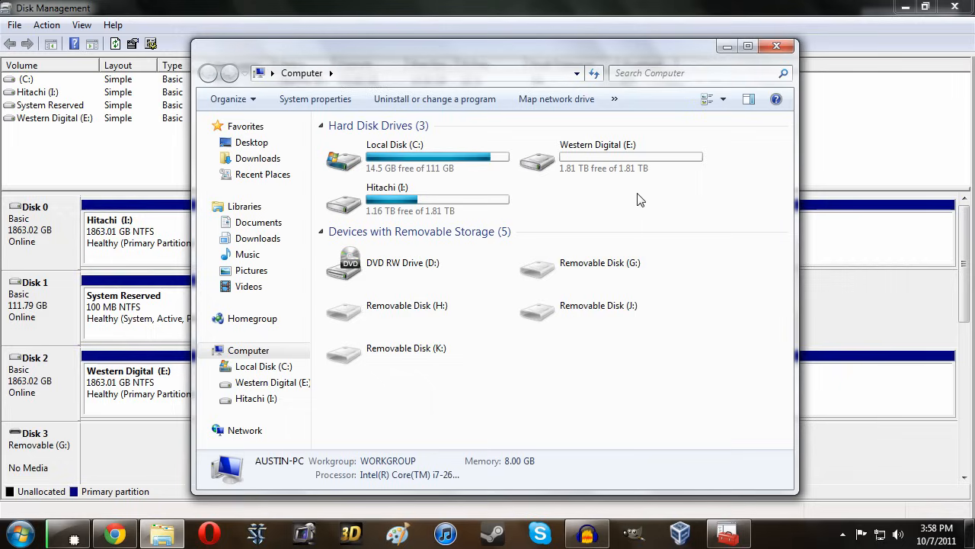